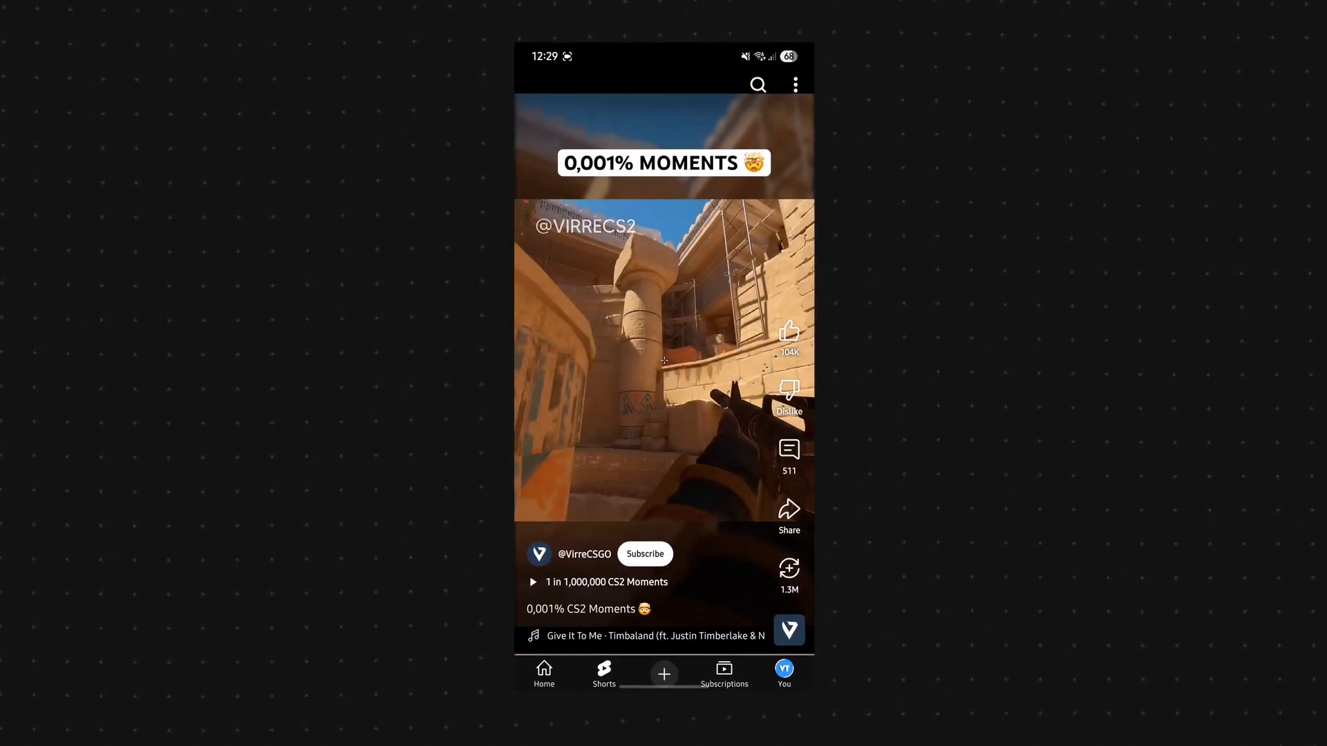
Search Google for 'falling pickaxe github' via the autocomplete suggestion
{"action": "scroll", "scroll_direction": "up", "scroll_amount": 3}
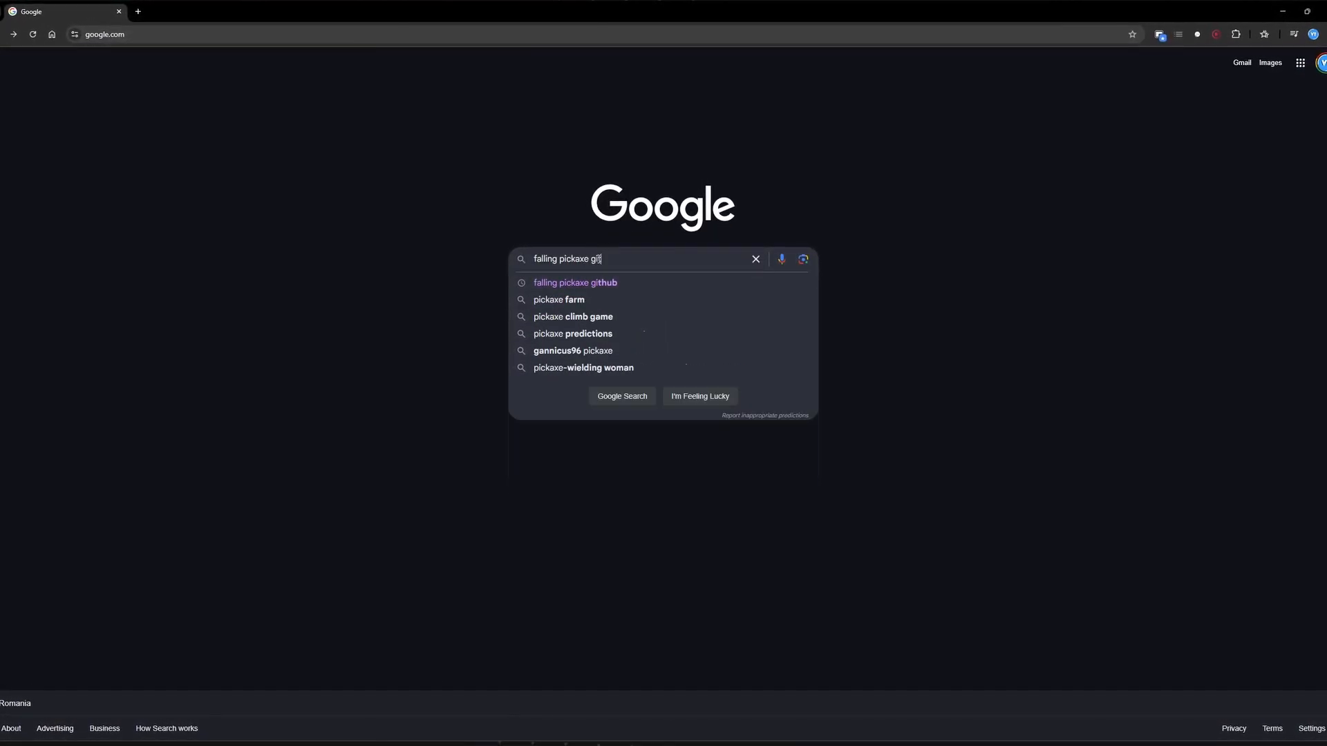
{"action": "left_click", "coordinate": [575, 282]}
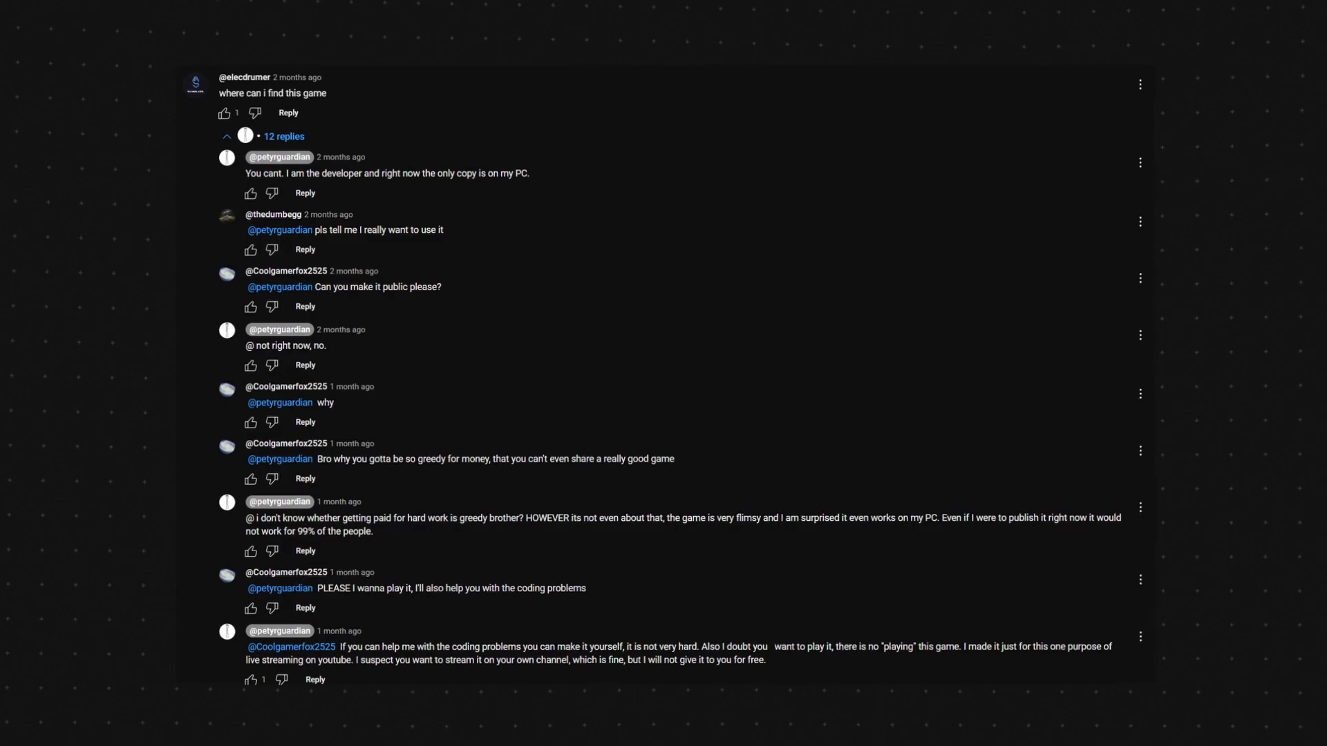
Scroll through the replies under the 'where can i find this game' comment
{"action": "scroll", "scroll_direction": "up", "scroll_amount": 3}
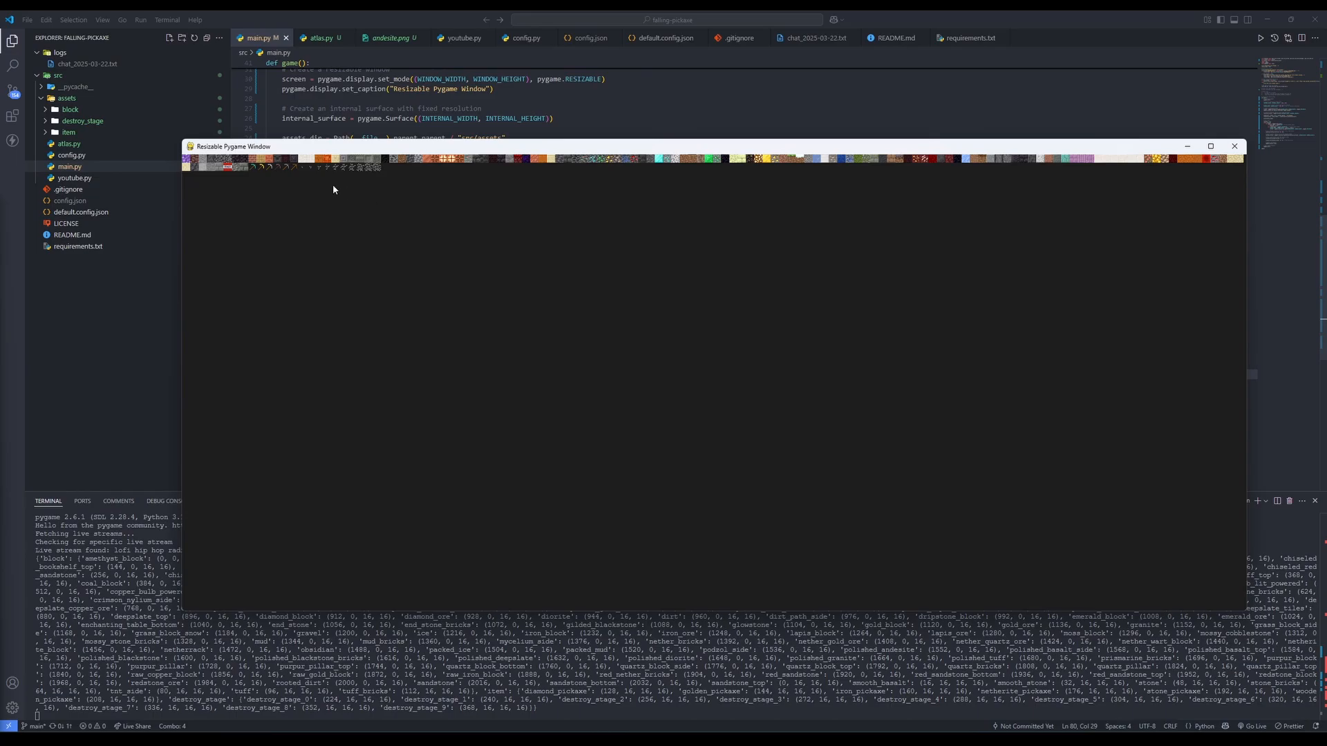
Close the Pygame test window so live chat messages stream in the terminal
{"action": "left_click", "coordinate": [1233, 145]}
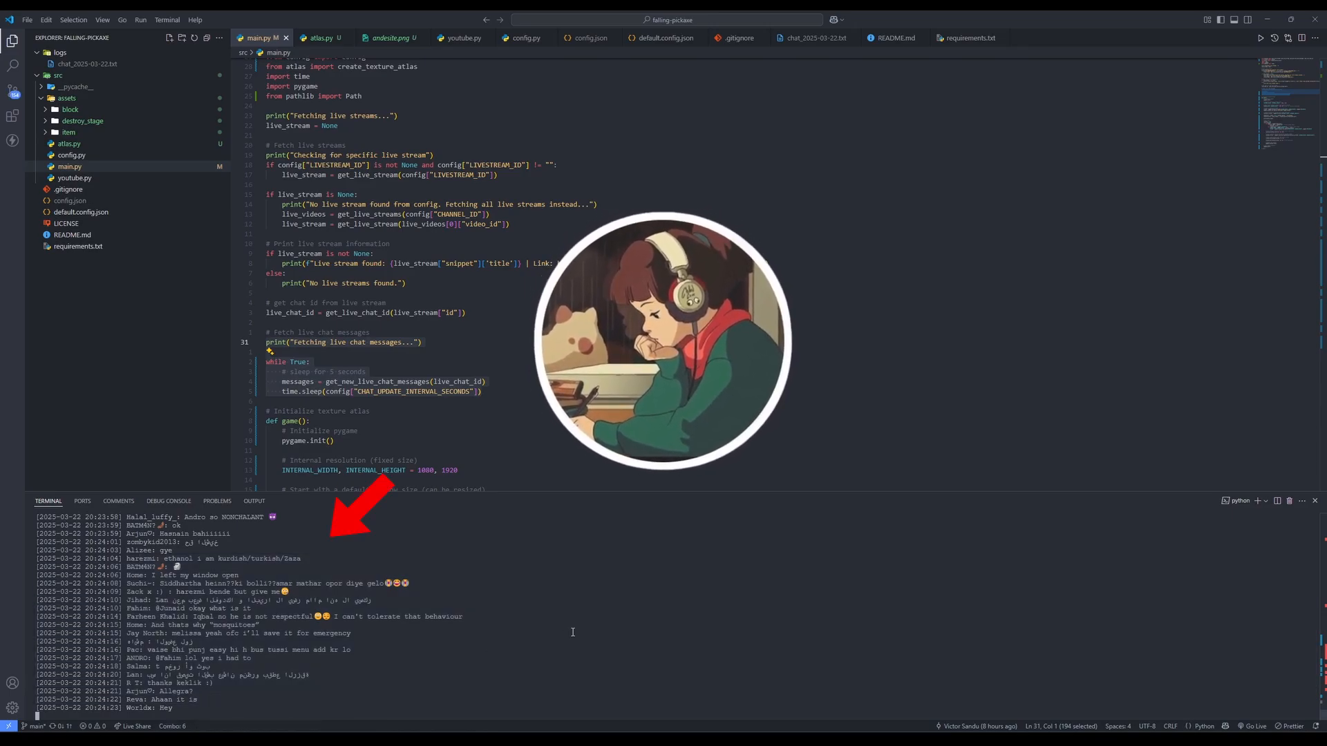
{"action": "left_click", "coordinate": [320, 37]}
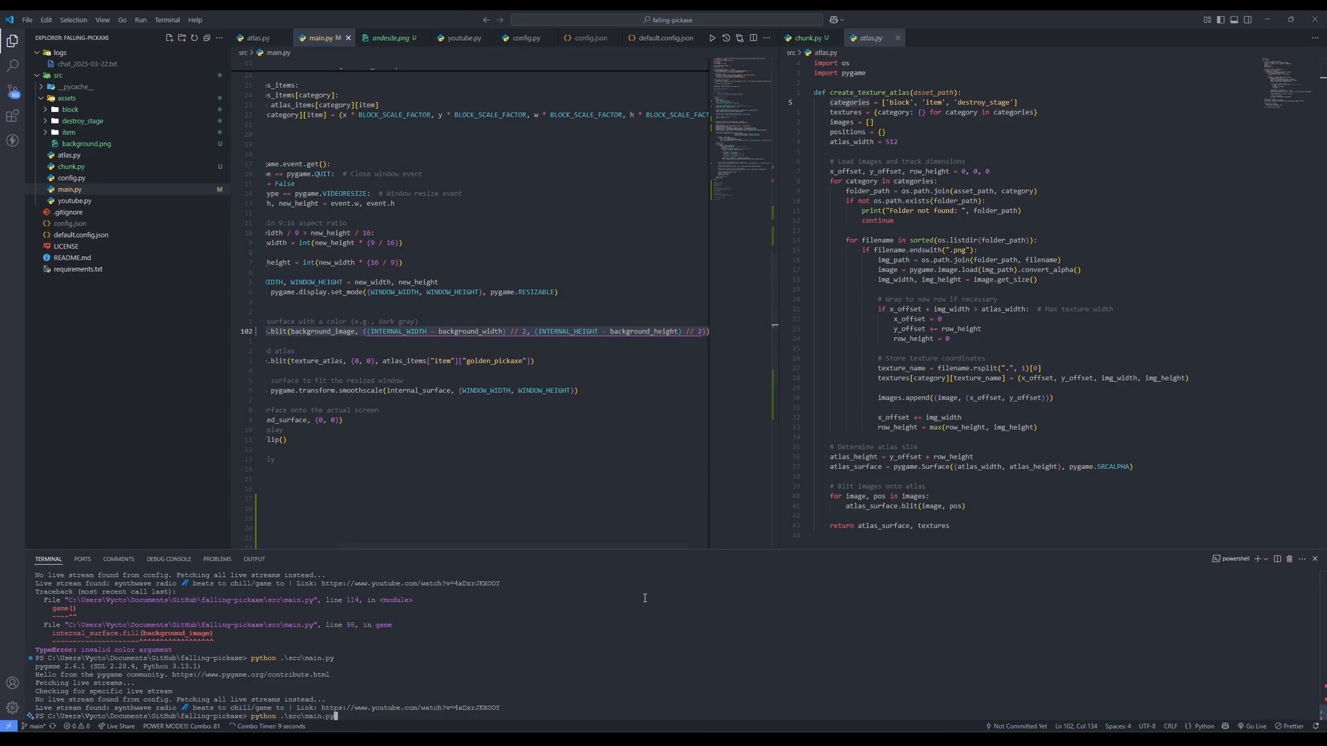
Run main.py from the terminal so the Falling Pickaxe window opens and logs created blocks
{"action": "key", "text": "Return"}
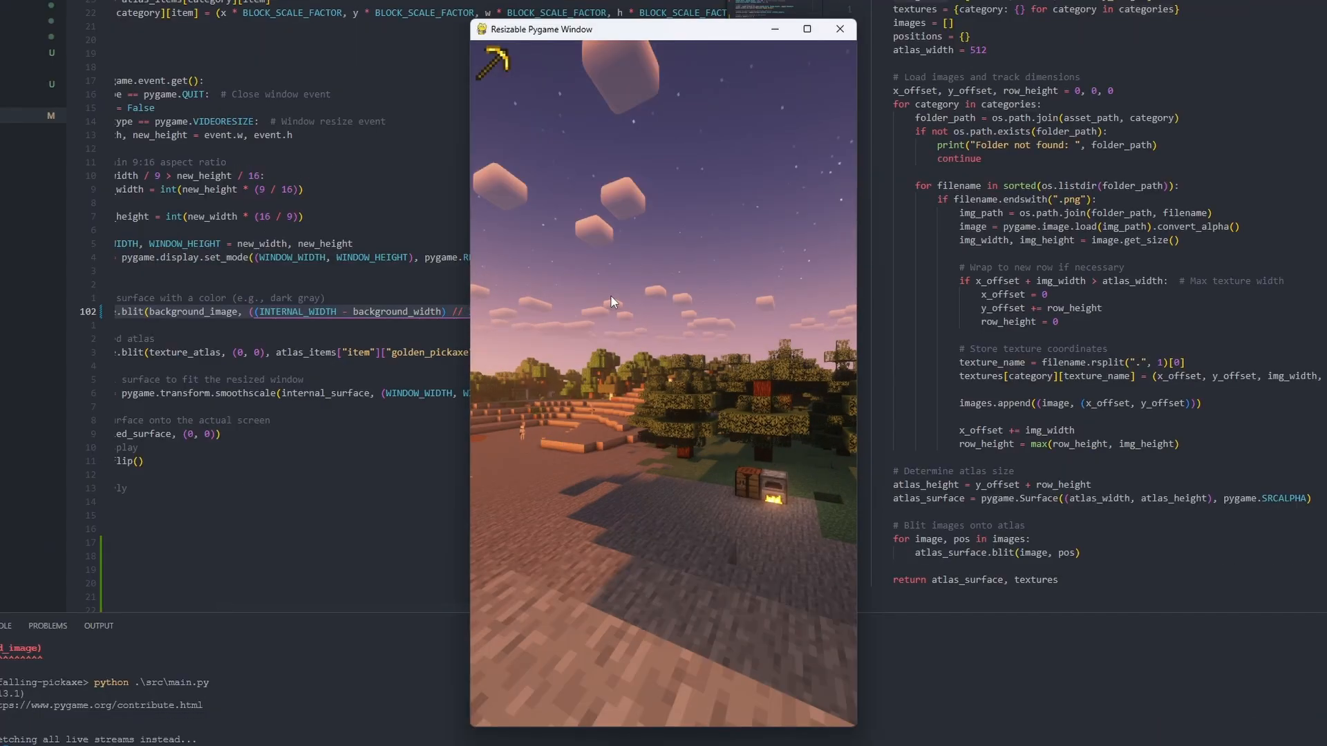
{"action": "mouse_move", "coordinate": [511, 481]}
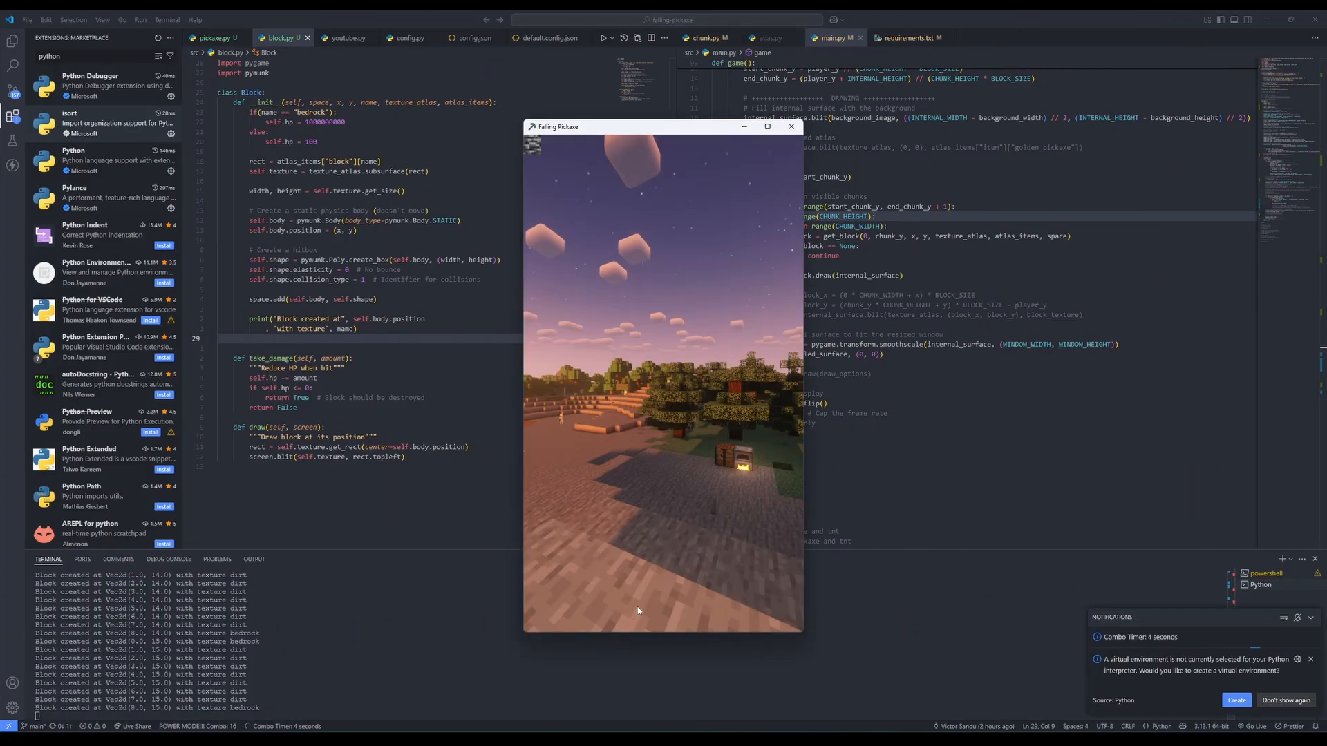
{"action": "left_click", "coordinate": [12, 40]}
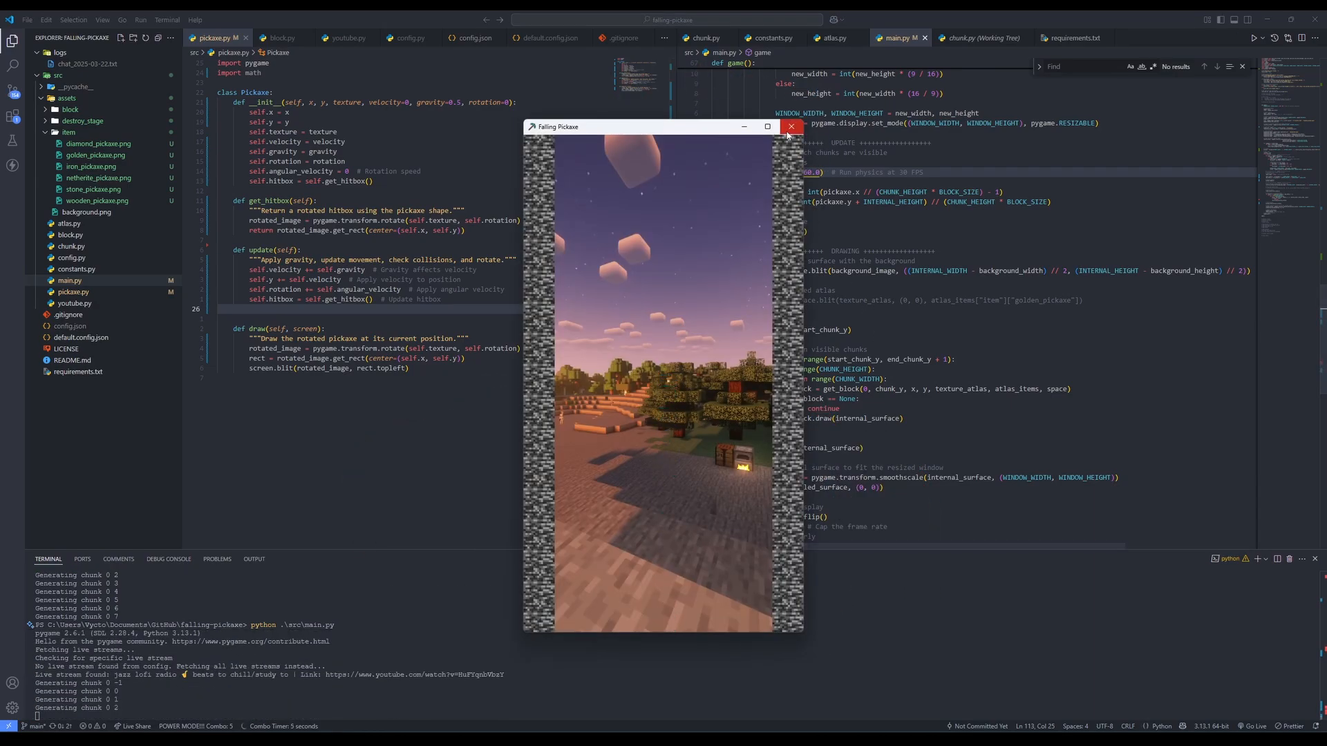
Relaunch the game with the Pickaxe class and stone walls bordering the world
{"action": "left_click", "coordinate": [791, 126]}
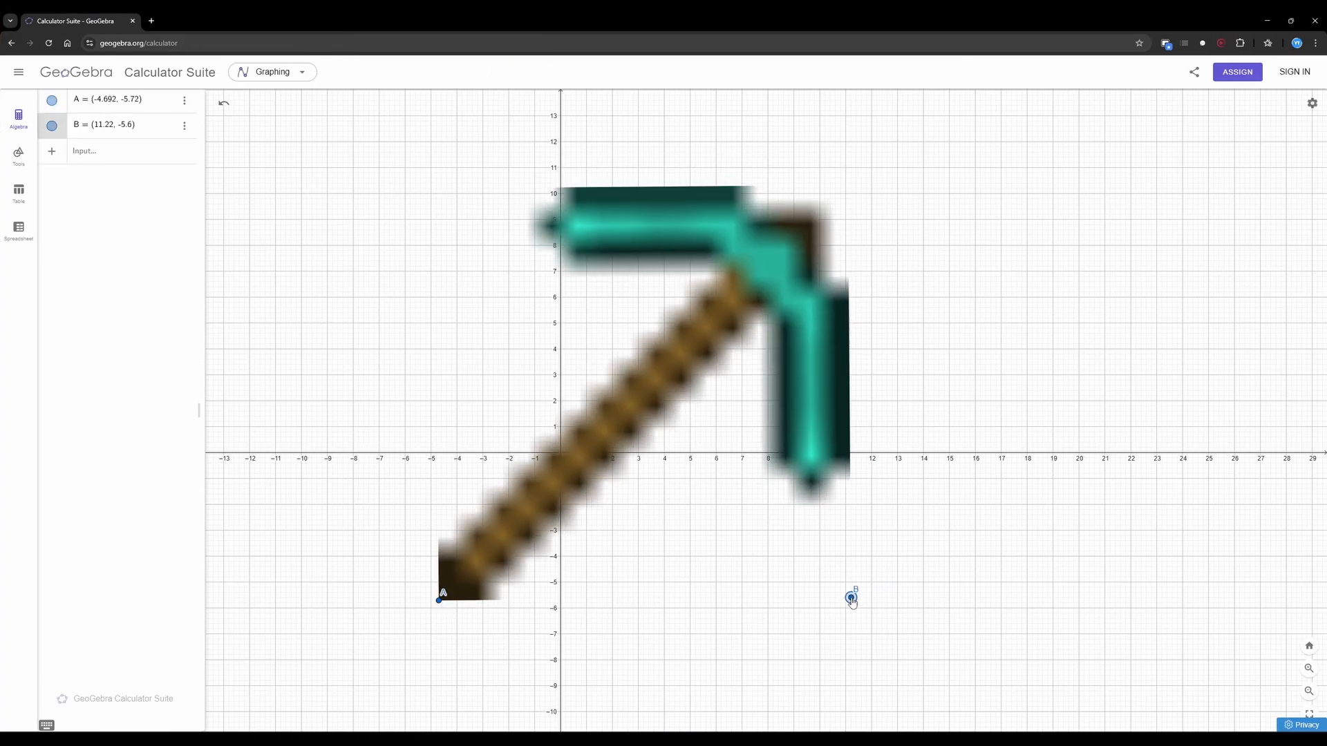
Place points A and B on the pickaxe image to read off hitbox coordinates
{"action": "left_click", "coordinate": [18, 156]}
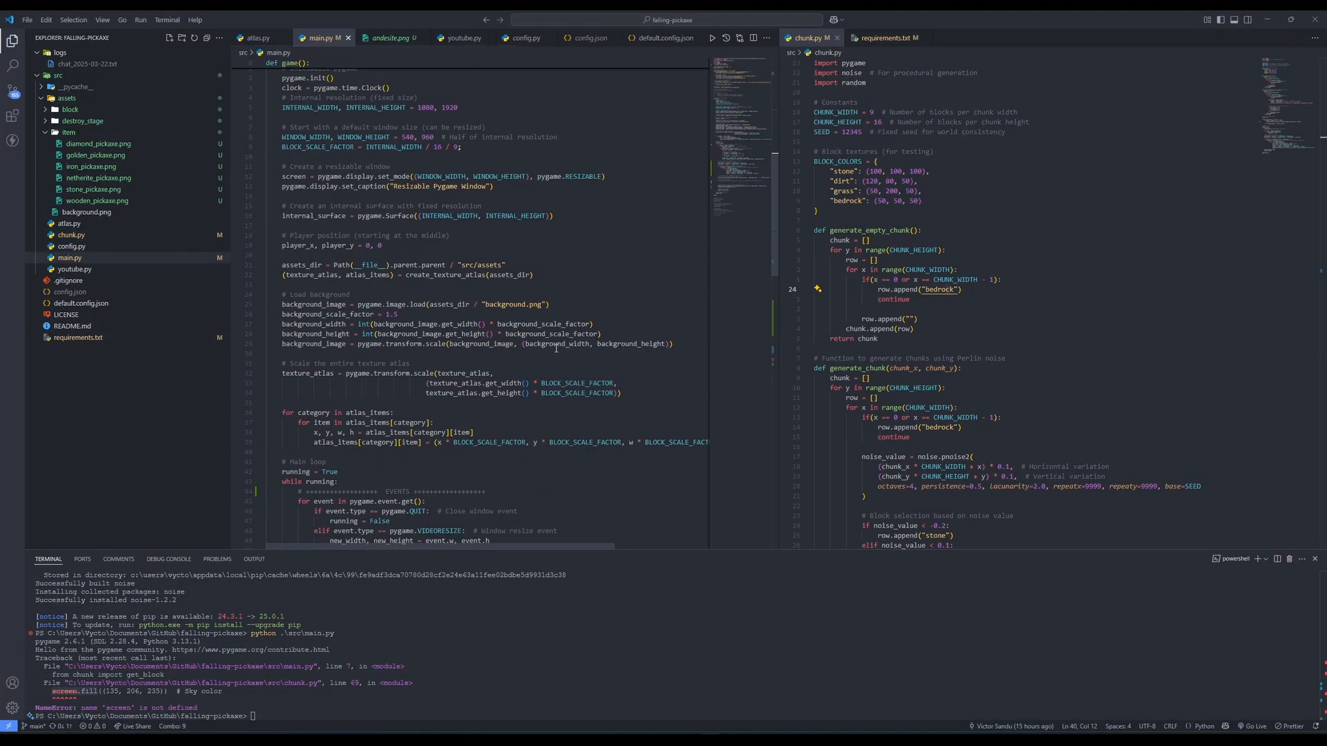
Scroll through chunk.py and main.py to locate the code behind the NameError
{"action": "scroll", "scroll_direction": "down", "scroll_amount": 3}
{"action": "type", "text": "blocksize"}
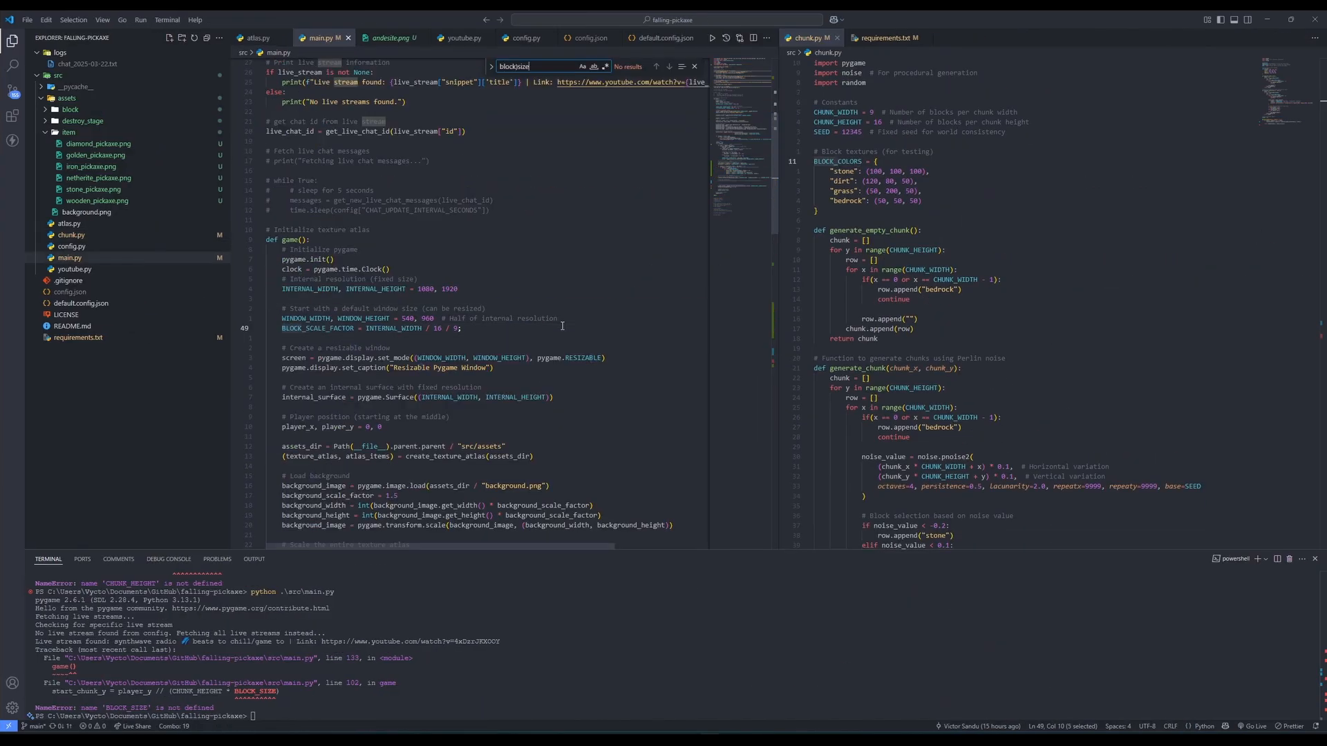
Scroll to main.py's update section where start_chunk_y uses BLOCK_SIZE
{"action": "scroll", "scroll_direction": "down", "scroll_amount": 3}
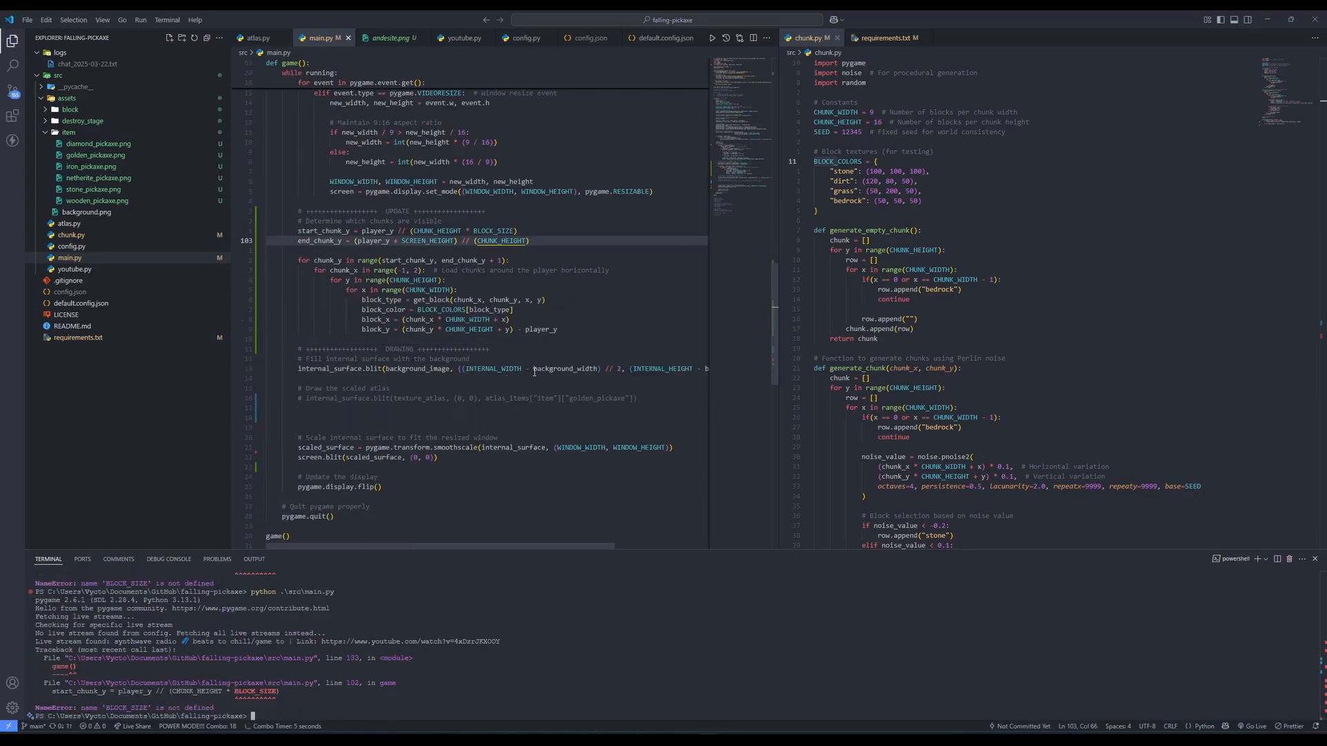